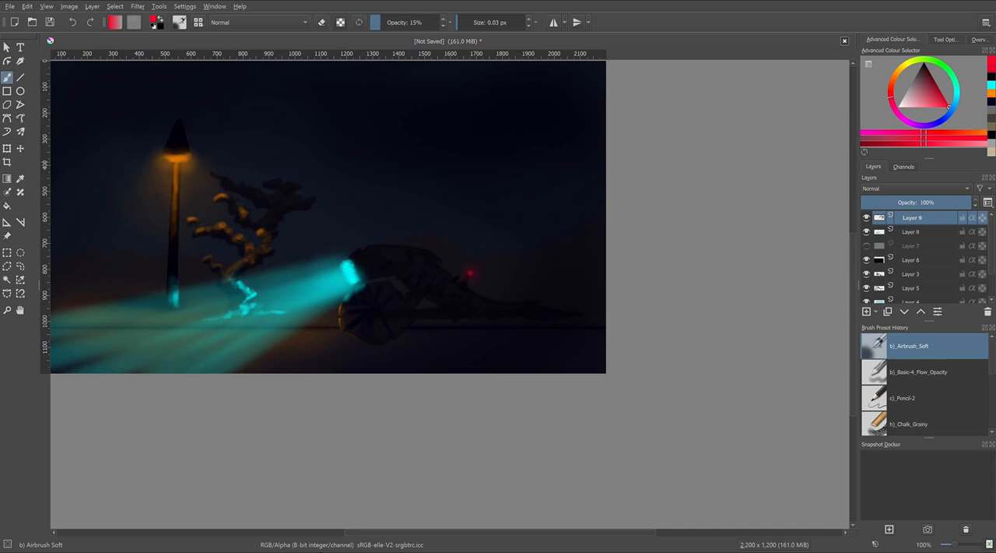
Step: Close the unsaved night roadside painting, leaving Krita's start screen with no document
click(844, 41)
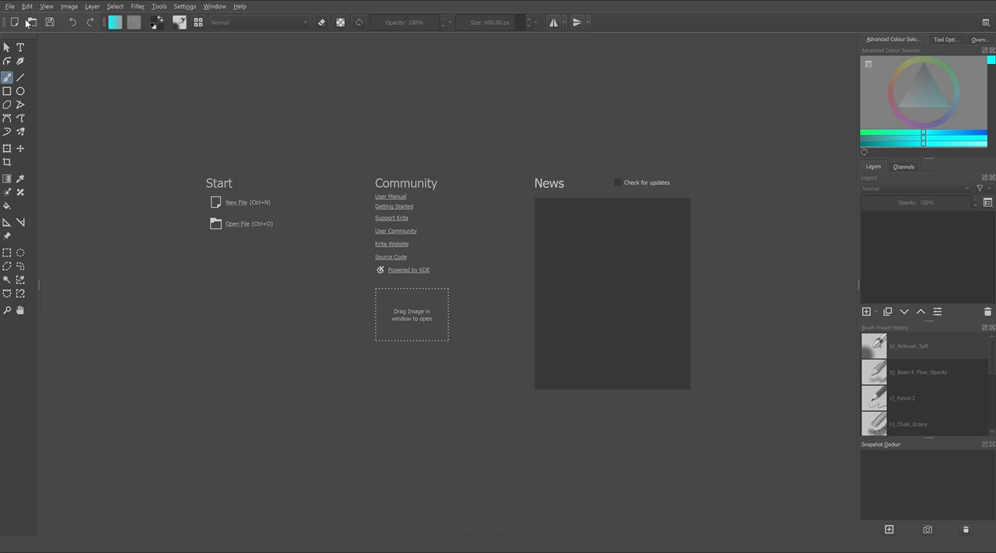
Step: Create a 2200×1200 canvas, draw guide grid lines and horizon, and sketch a lamp post
click(236, 202)
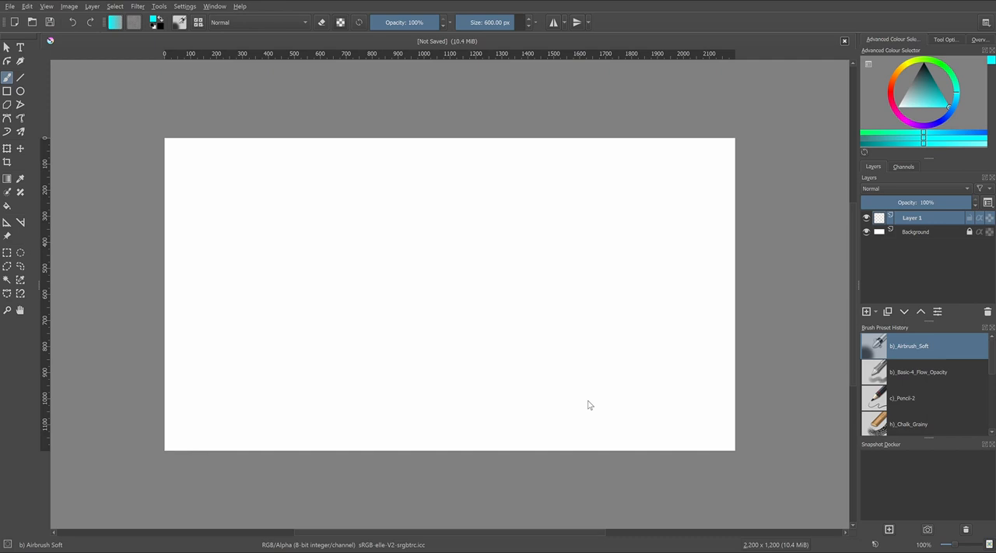
drag(222, 251, 786, 251)
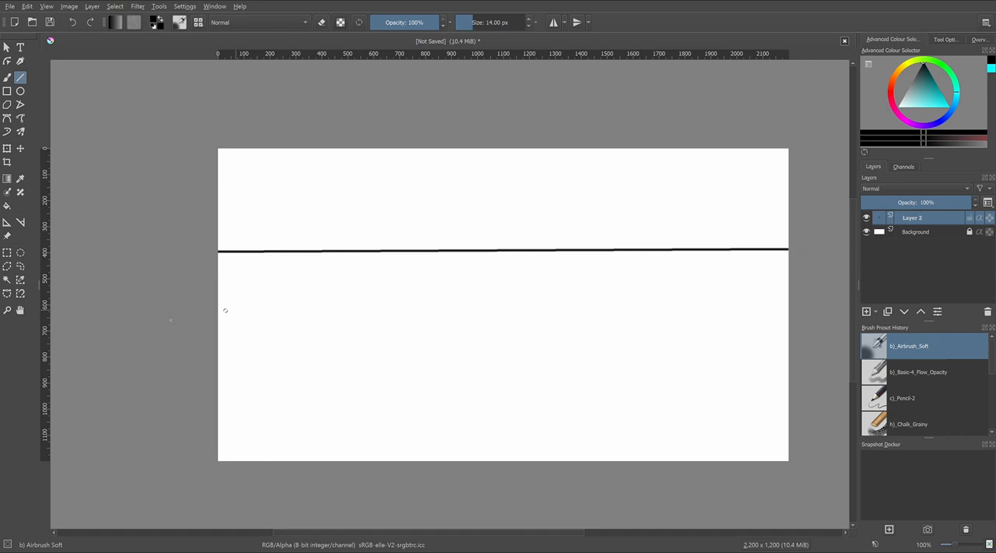
drag(219, 357, 787, 357)
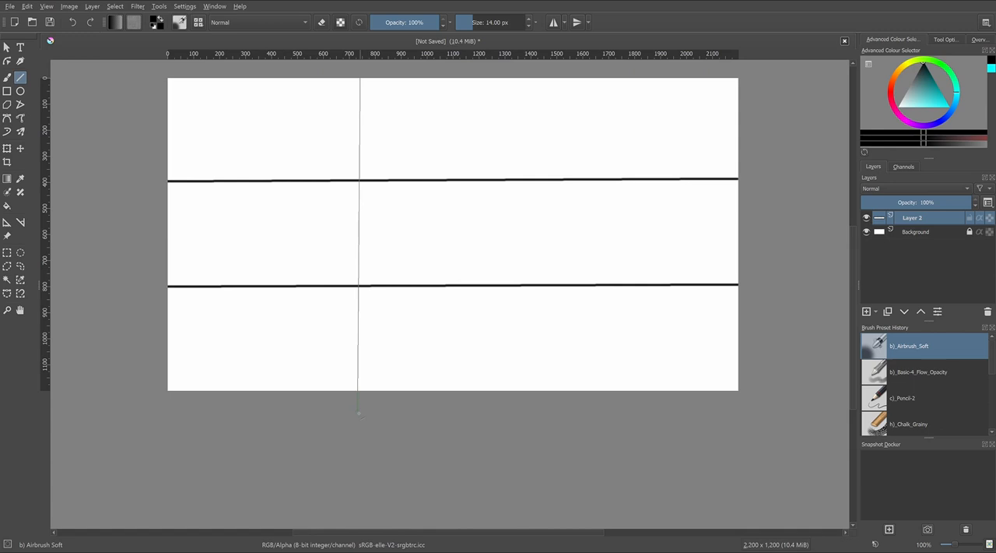
drag(551, 78, 550, 393)
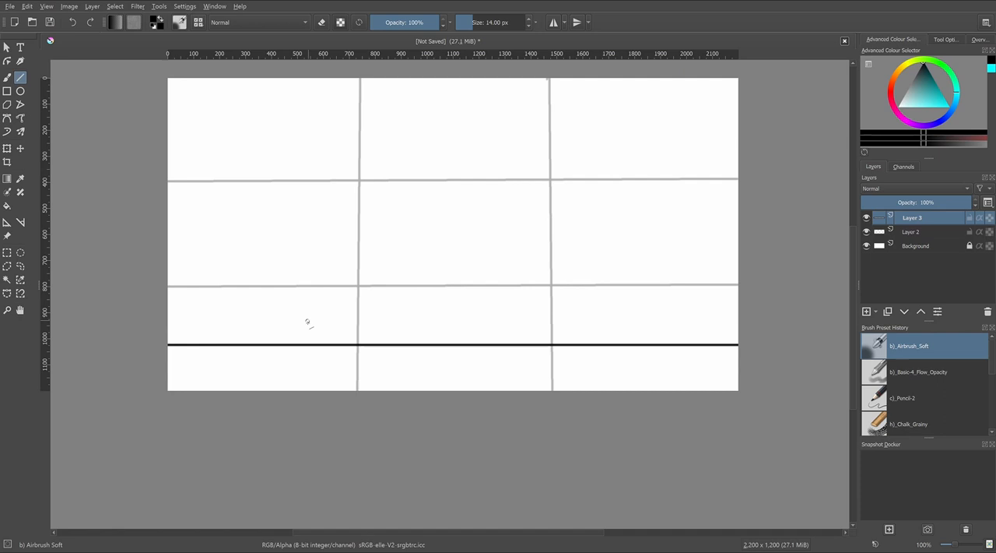
drag(309, 141, 307, 322)
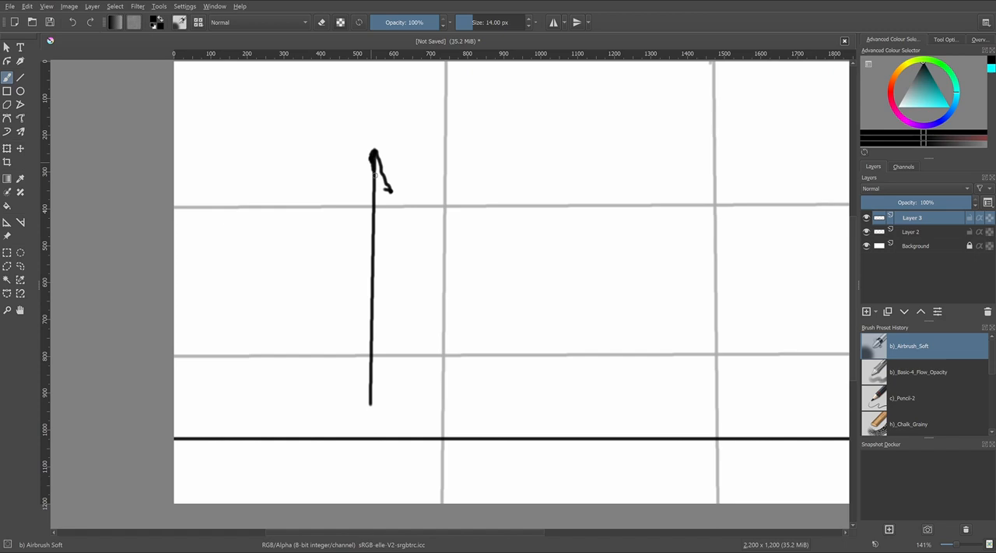
Step: Redraw the lamp post as two thin pole lines topped with a lamp head
drag(376, 155, 387, 186)
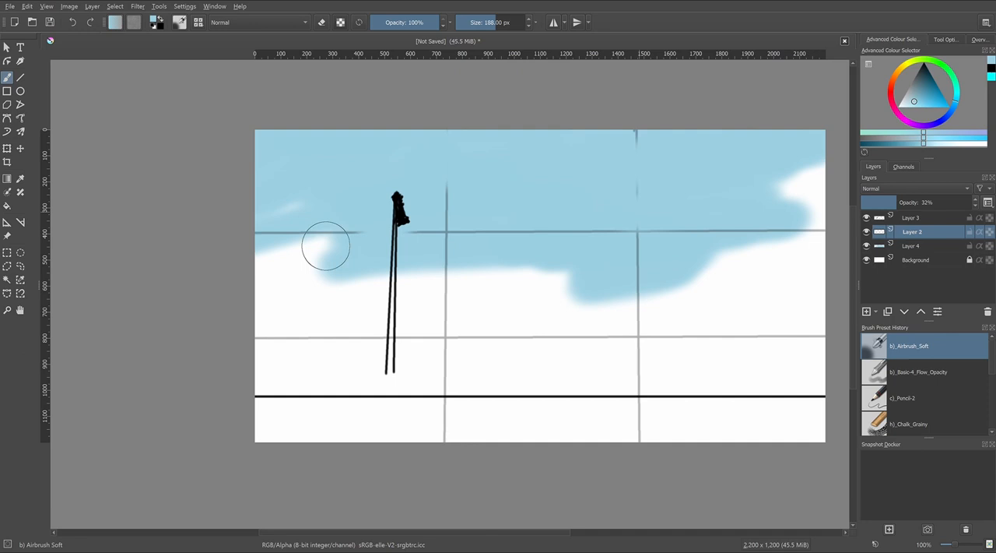
Step: Airbrush light blue sky across the top and paint beige rolling dunes along the horizon
drag(327, 234, 545, 235)
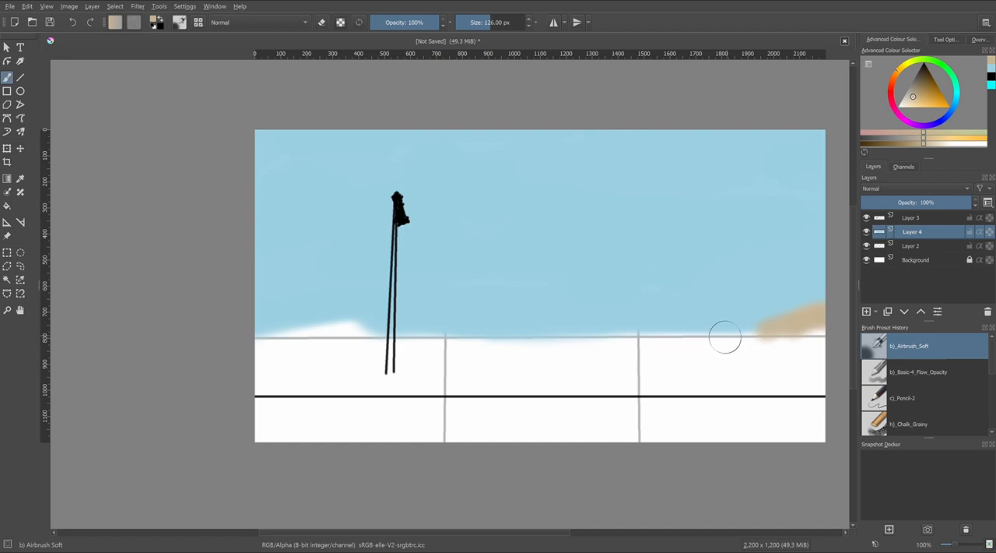
drag(723, 338, 510, 354)
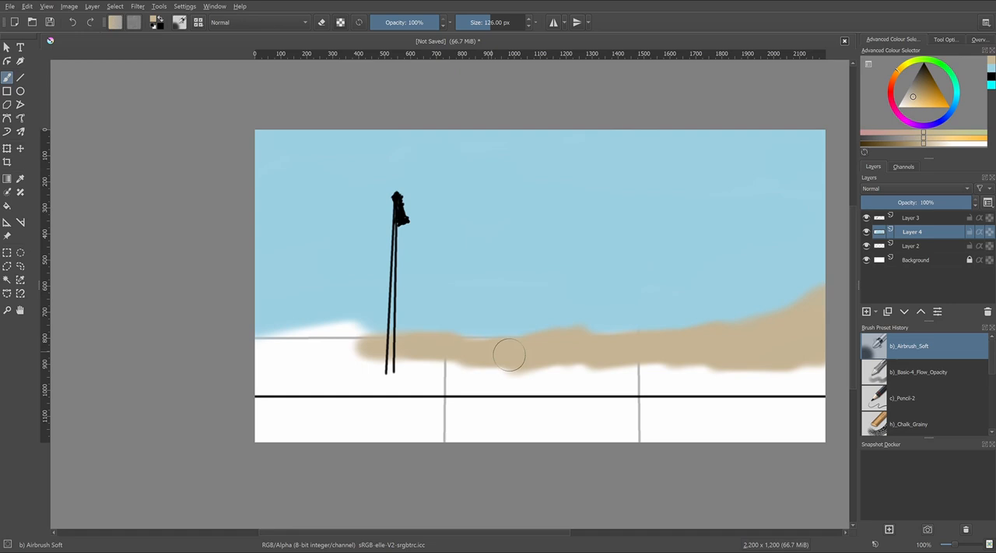
drag(510, 354, 420, 369)
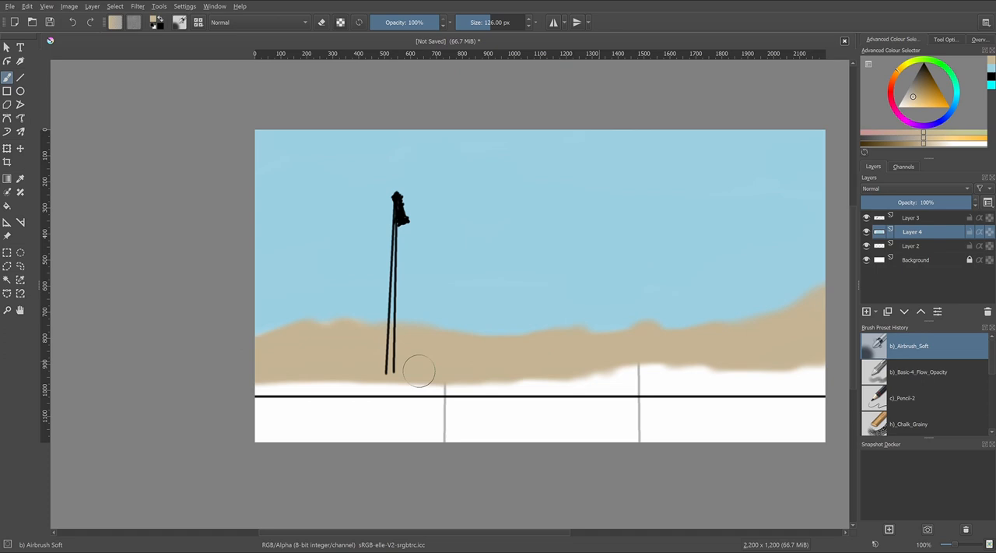
drag(418, 372, 634, 319)
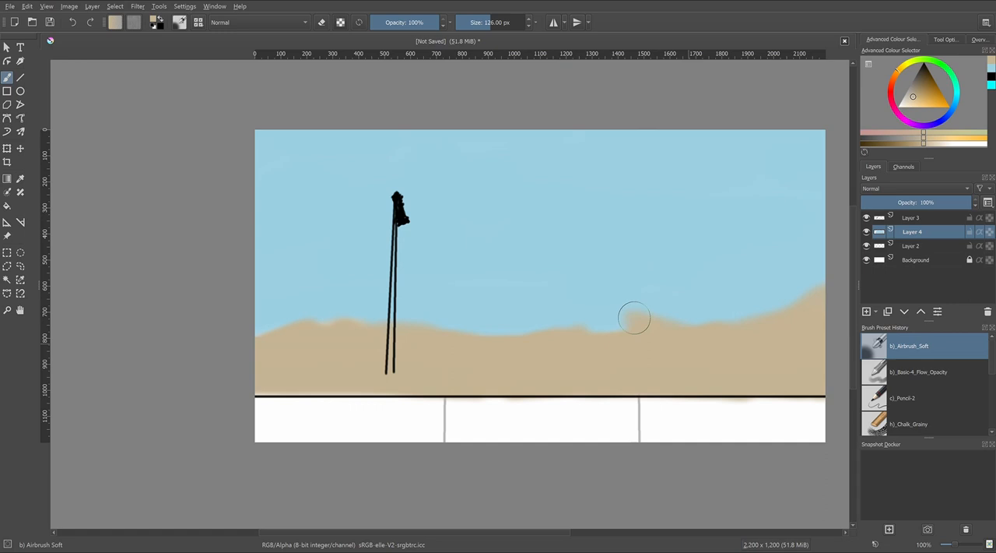
drag(634, 318, 603, 439)
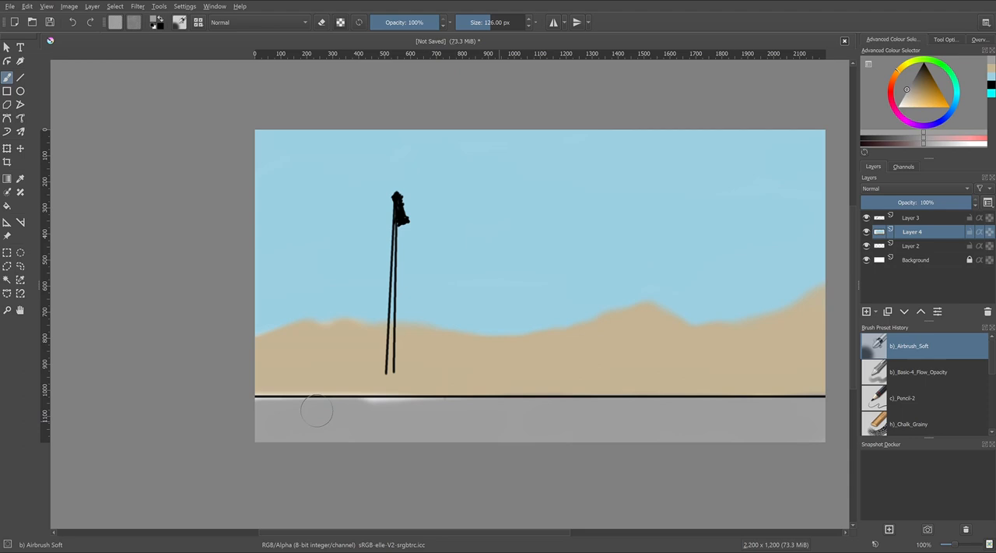
Step: Select a grey colour for filling the ground beneath the horizon line
click(910, 217)
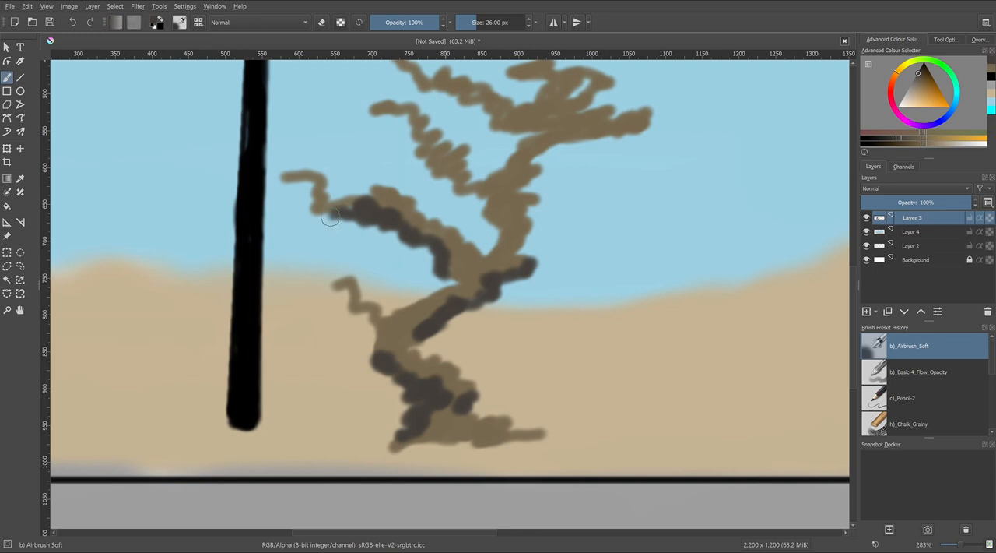
Step: Add dark shading along the brown tree's branches beside the lamp post
drag(331, 217, 379, 76)
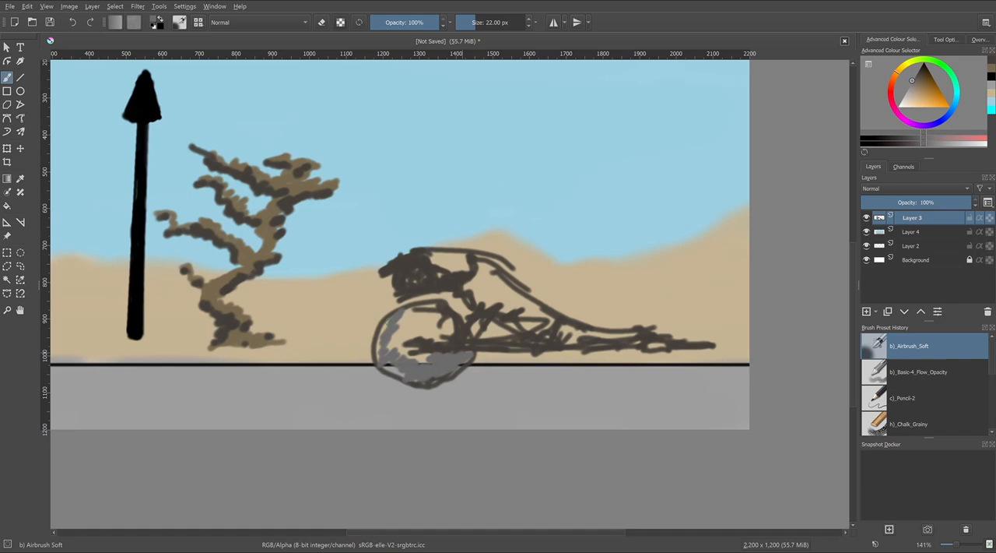
Step: Keep the dark blue night overlay at about 84% opacity and add a new layer above it
click(866, 311)
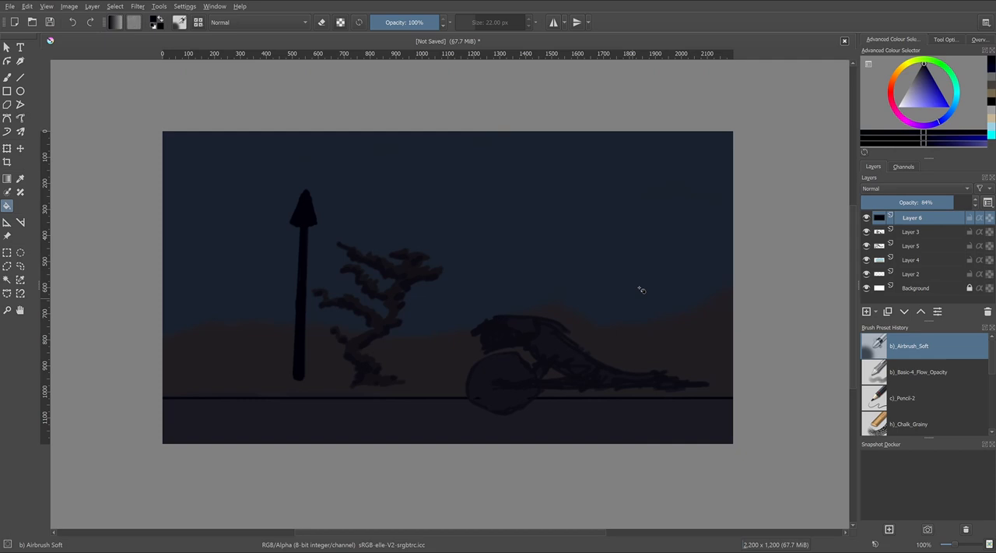
mouse_move(514, 161)
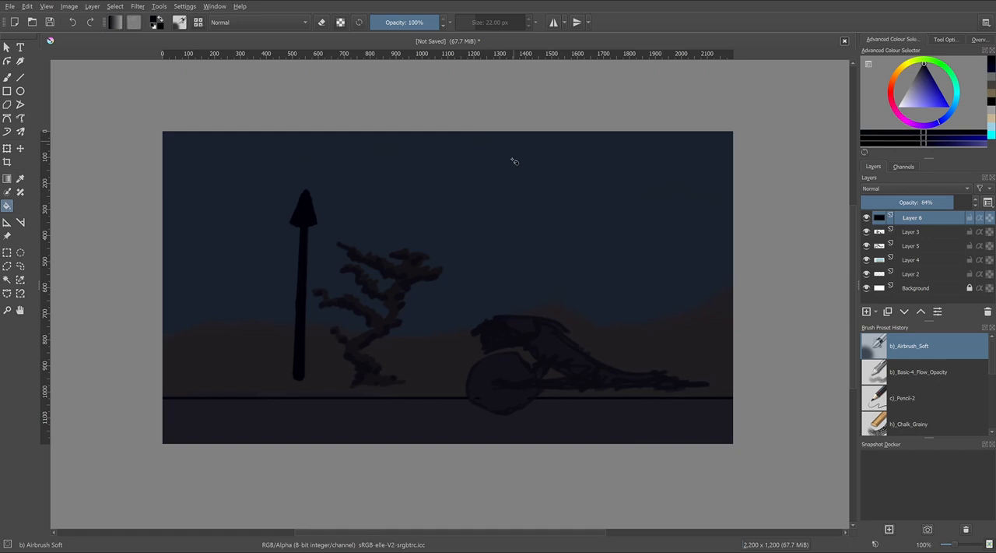
click(866, 311)
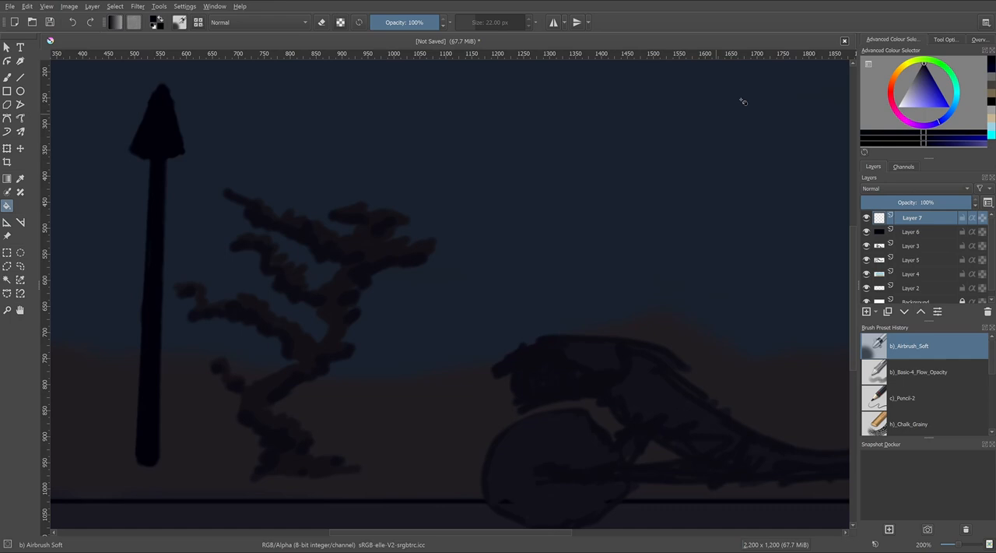
Step: Pick bright orange and draw lamp light rays, then add teal headlight beam lines
click(895, 78)
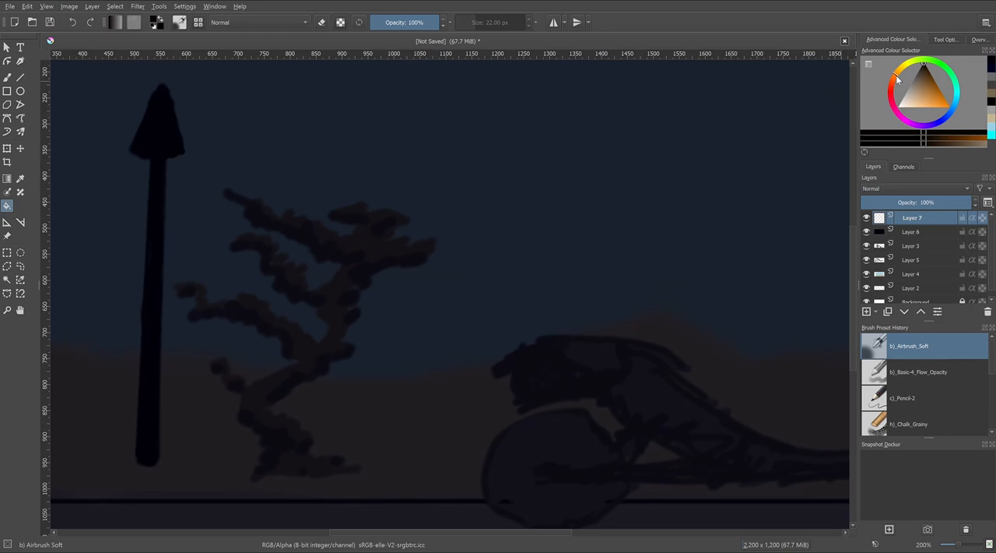
click(940, 105)
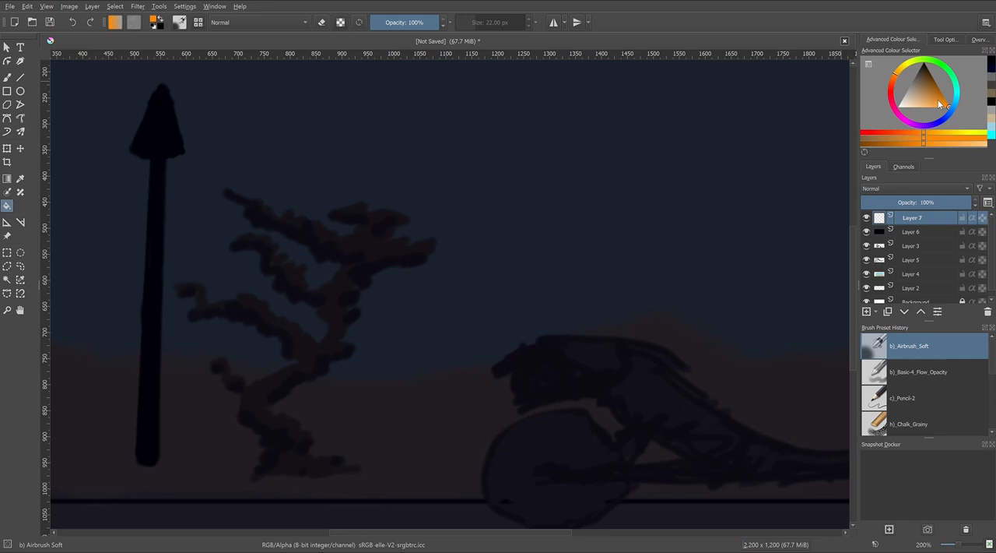
drag(185, 162, 376, 478)
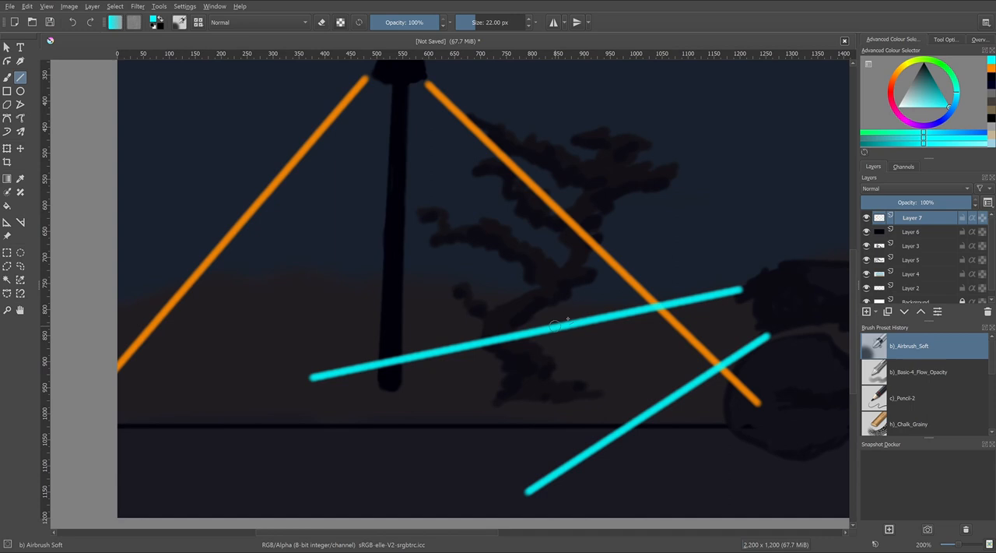
drag(568, 324, 466, 389)
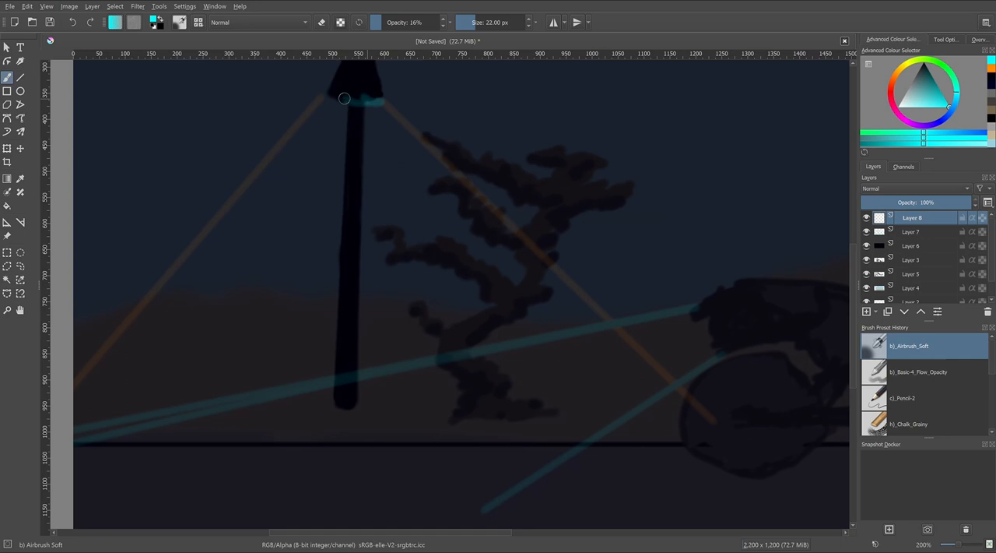
Step: Airbrush soft orange light onto the lamp head and a wide halo around the post
drag(344, 99, 377, 105)
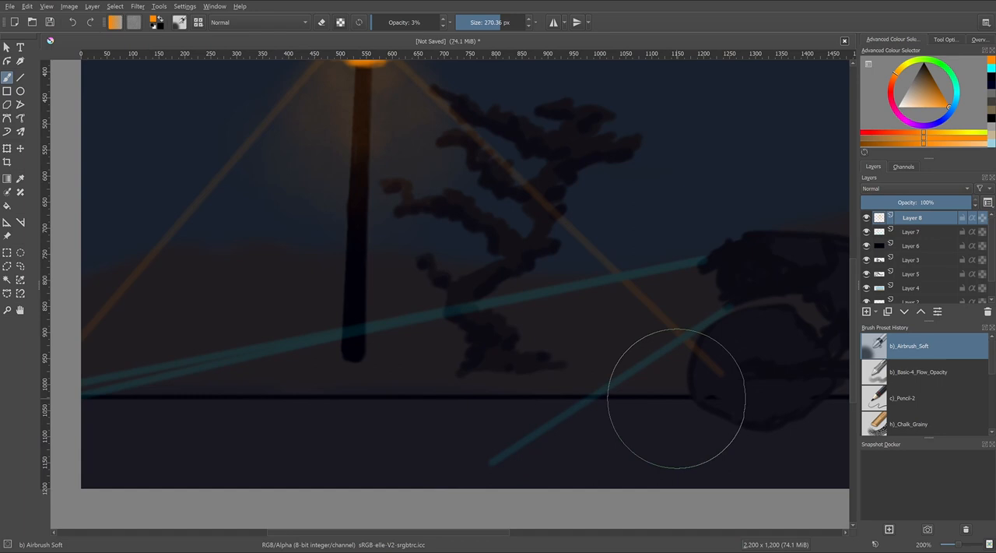
drag(677, 397, 226, 428)
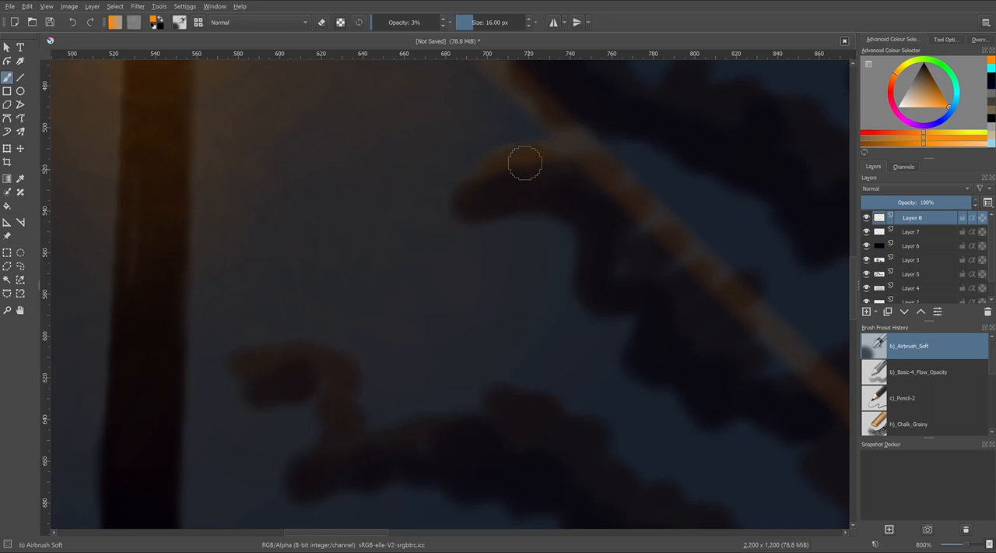
Step: Paint orange rim highlights along the tree branches with a small, ~8% opacity airbrush
drag(525, 164, 666, 238)
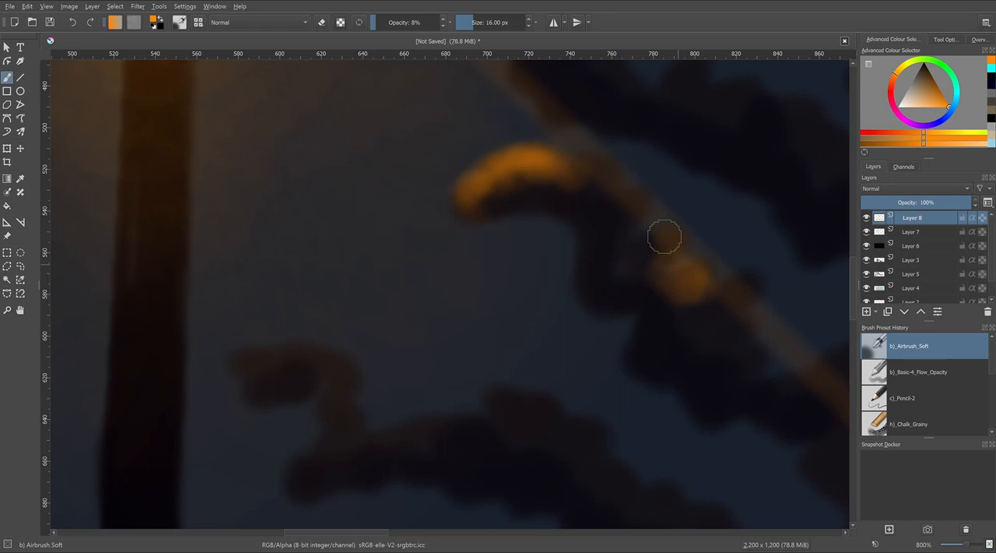
drag(666, 238, 444, 426)
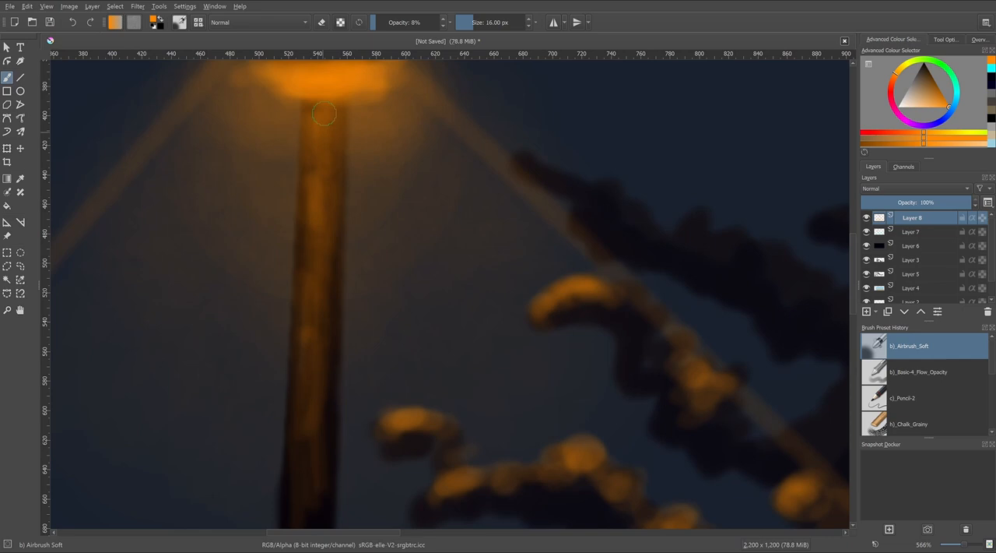
scroll(down, 3)
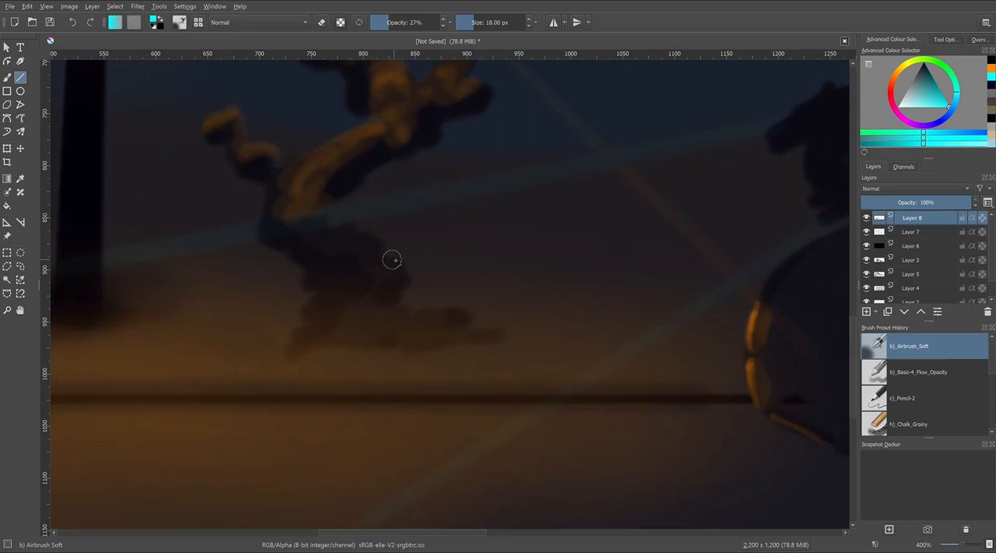
Step: Paint soft teal airbrush highlights along the lower tree trunk and branches on Layer 8
drag(393, 260, 428, 227)
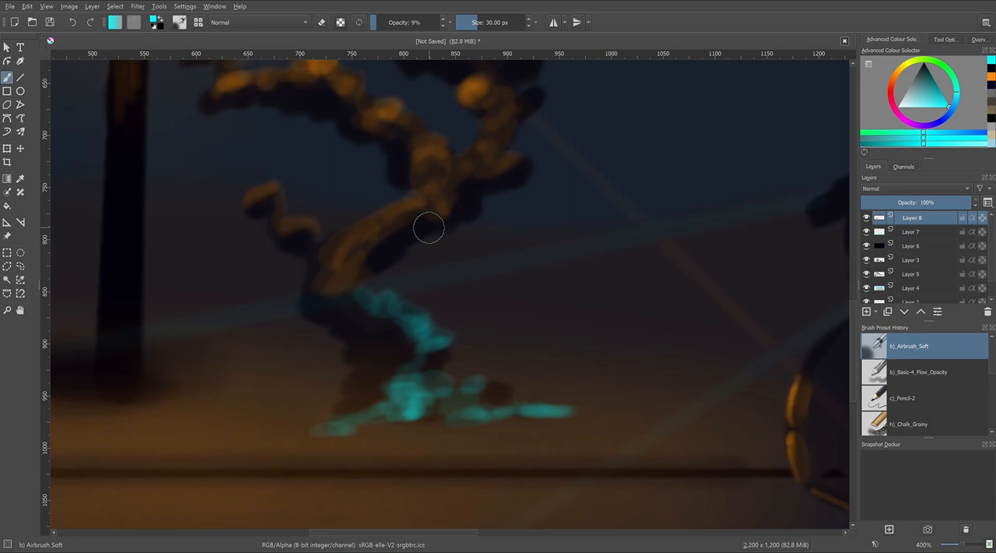
drag(428, 227, 136, 378)
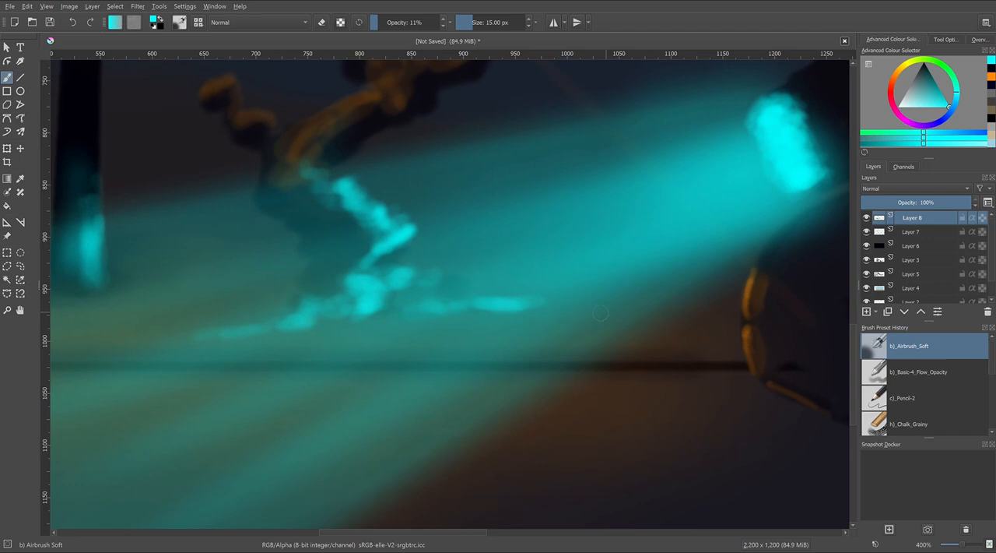
scroll(right, 3)
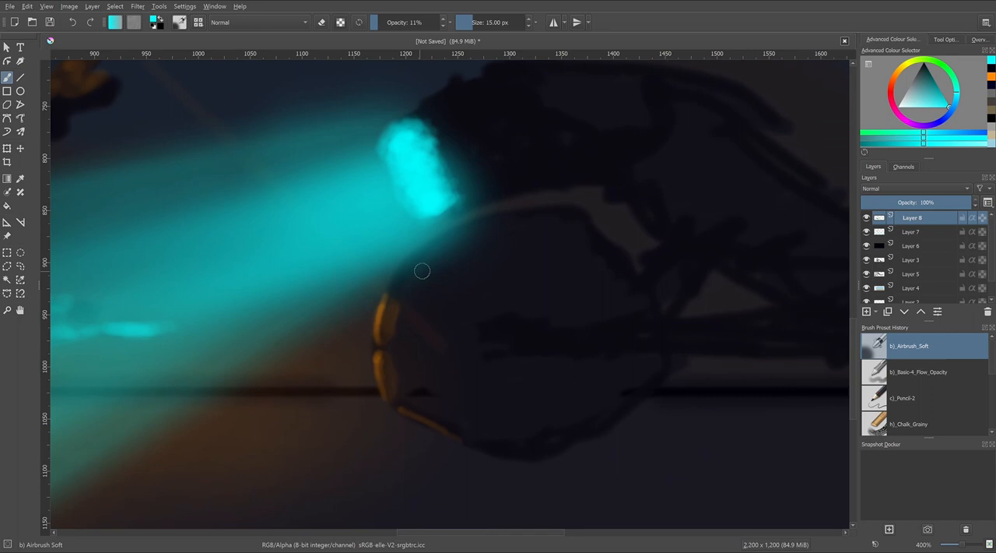